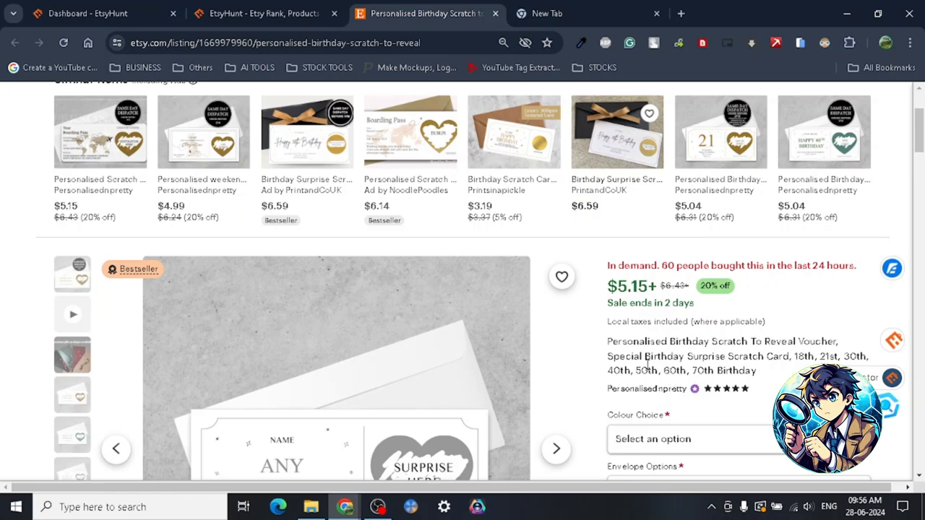
Scroll to the scratch-card photo, price, colour and envelope options, and personalisation box.
scroll("down", 3)
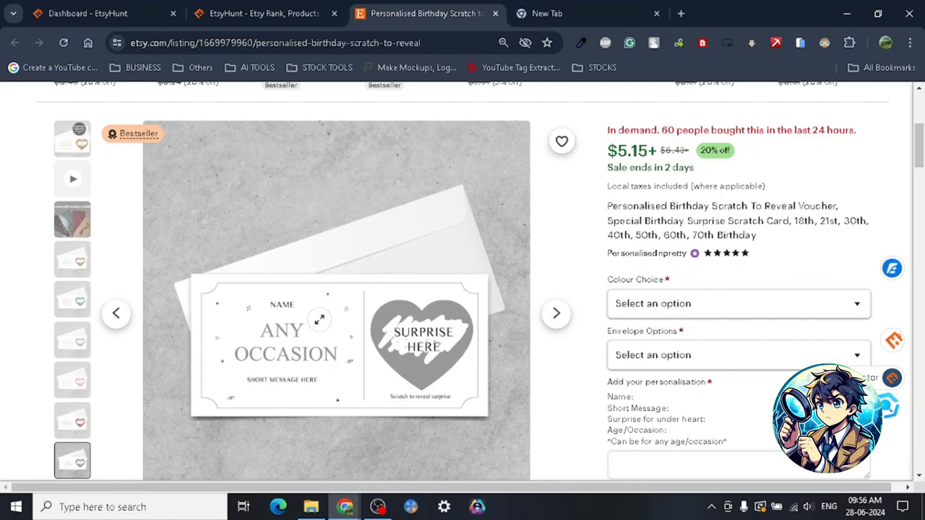
mouse_move(626, 274)
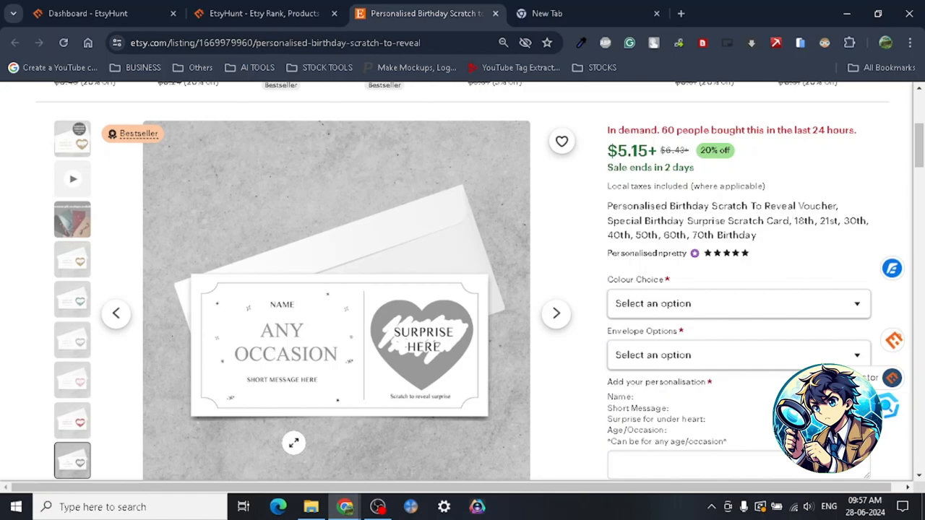
mouse_move(659, 296)
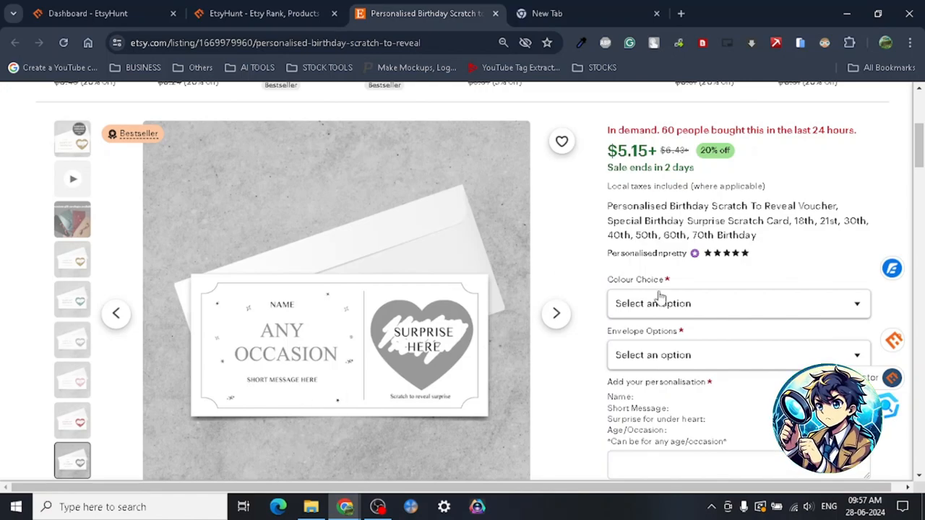
scroll("down", 3)
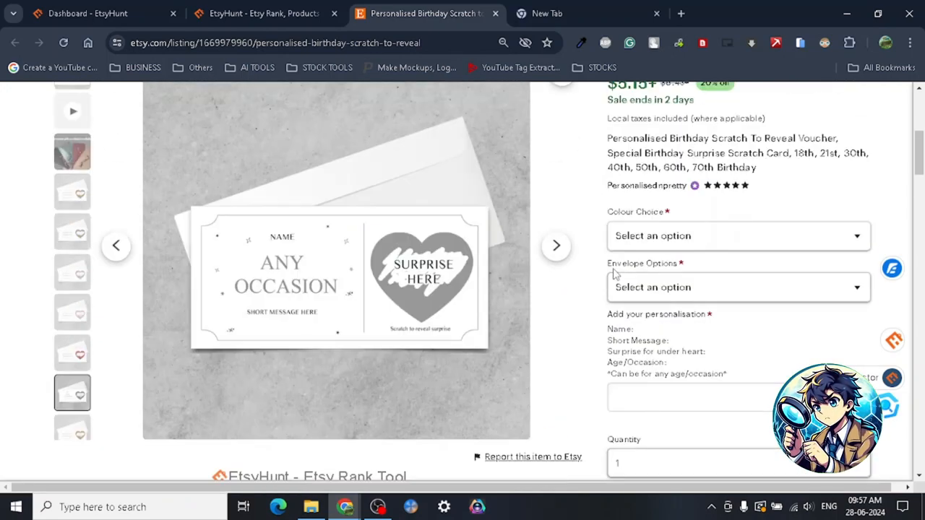
left_click(737, 287)
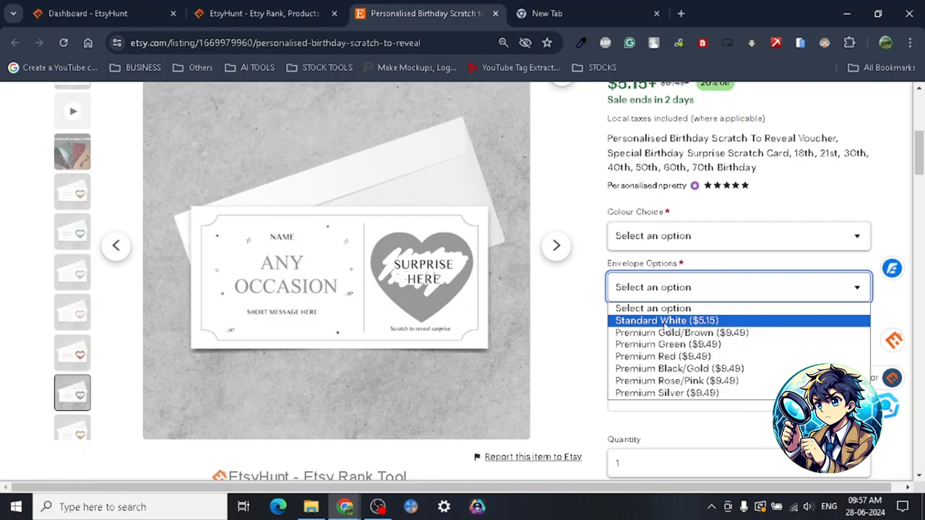
mouse_move(665, 392)
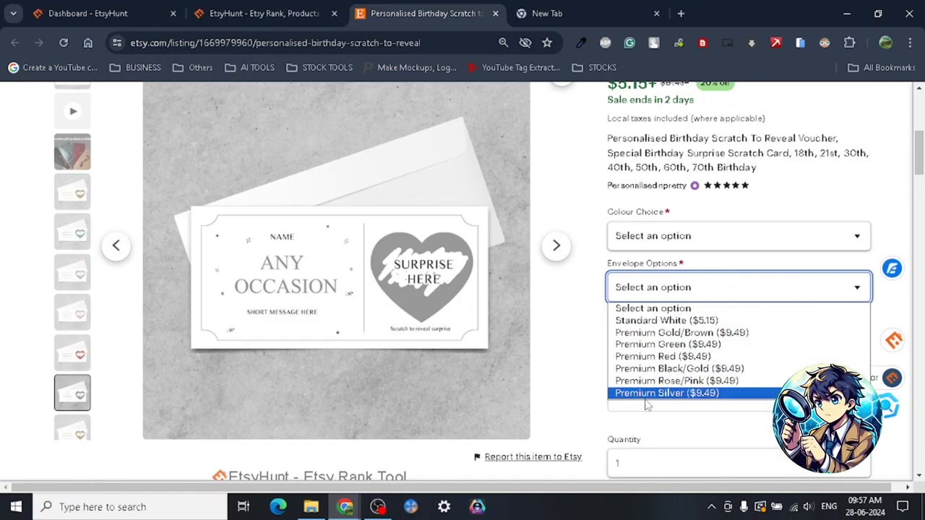
mouse_move(669, 344)
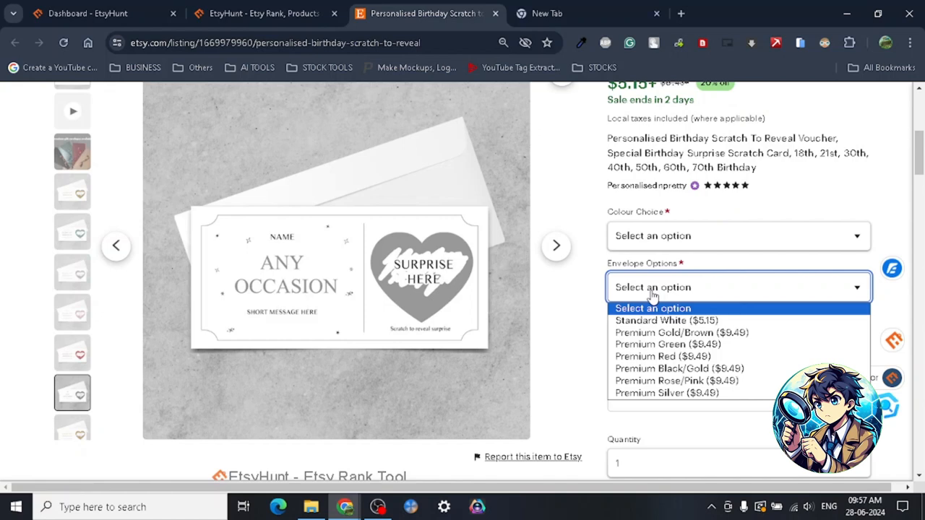
left_click(738, 235)
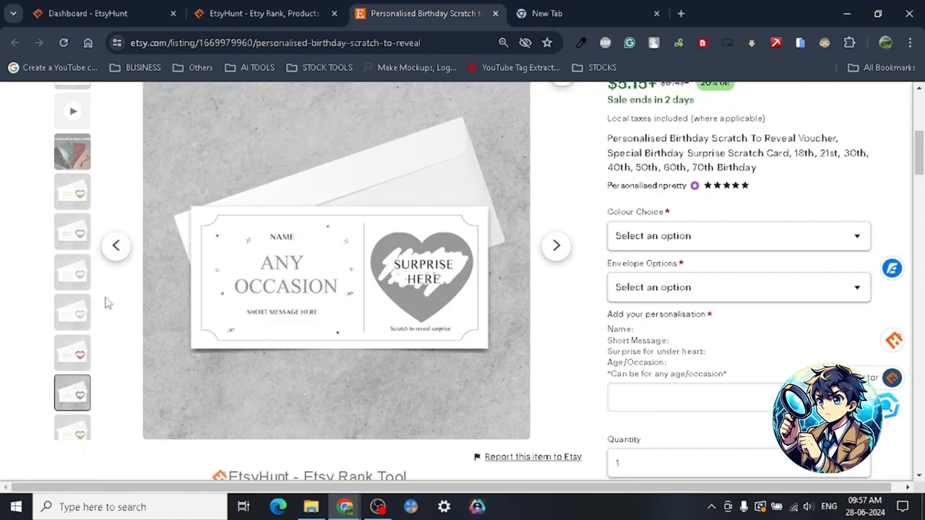
Scroll down to EtsyHunt's rank panel showing 473 reviews, 957 favourites and history tags.
scroll("down", 3)
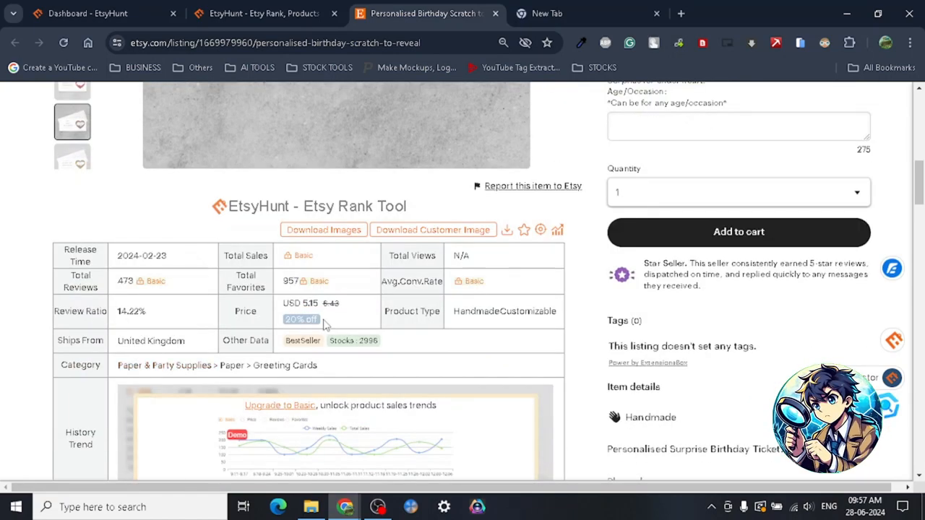
scroll("down", 3)
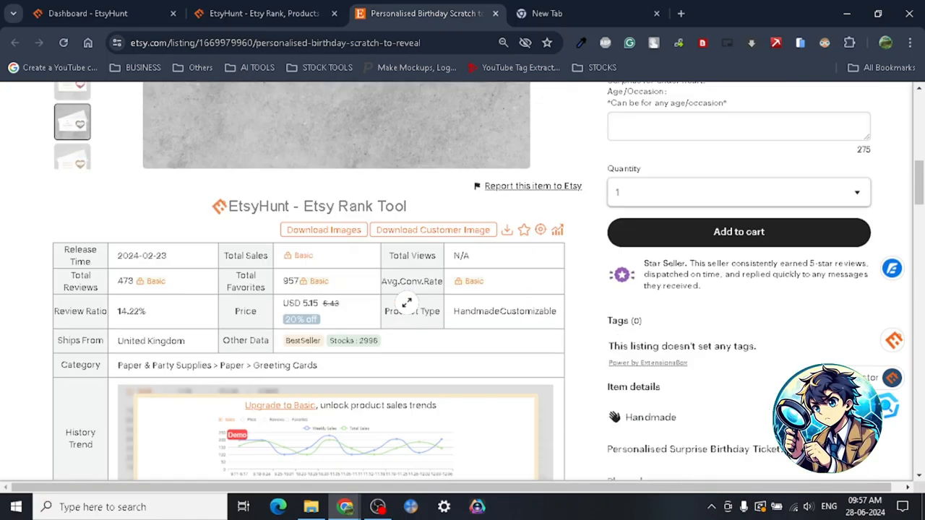
scroll("down", 3)
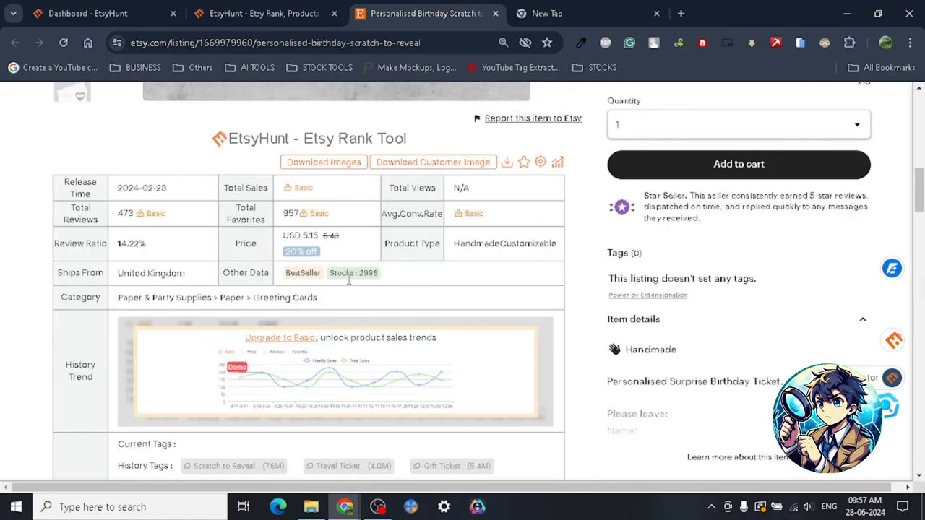
scroll("down", 3)
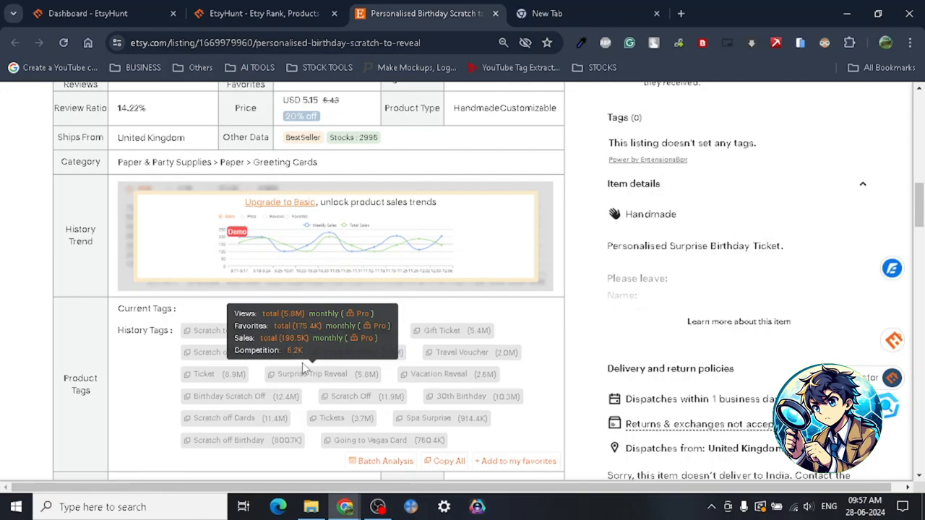
Review EtsyHunt's product details: $5.16 price, tags and the 3,326-sales weekly chart.
left_click(264, 13)
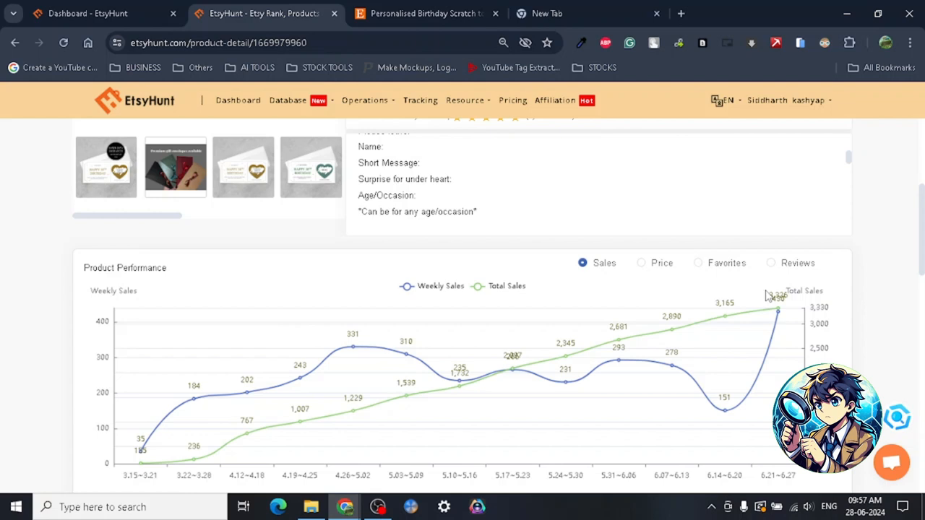
mouse_move(762, 252)
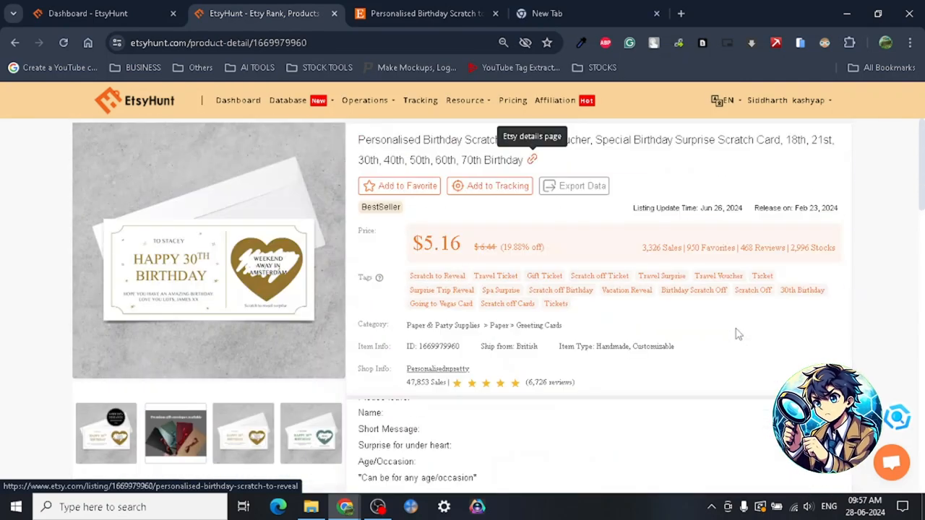
scroll("down", 3)
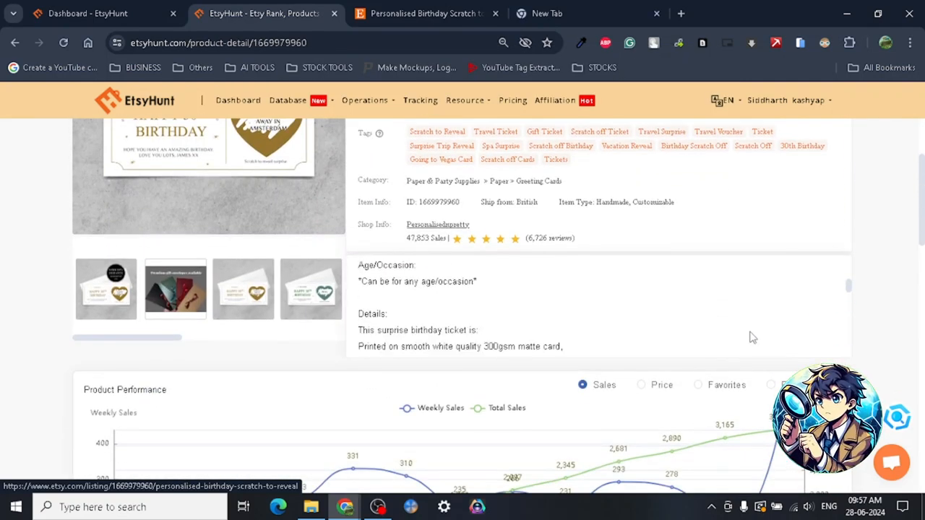
scroll("down", 3)
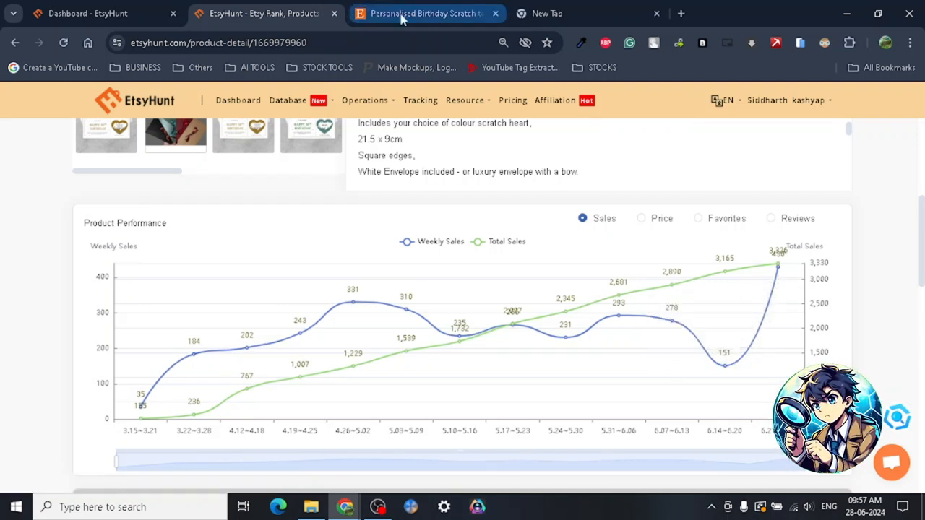
mouse_move(194, 354)
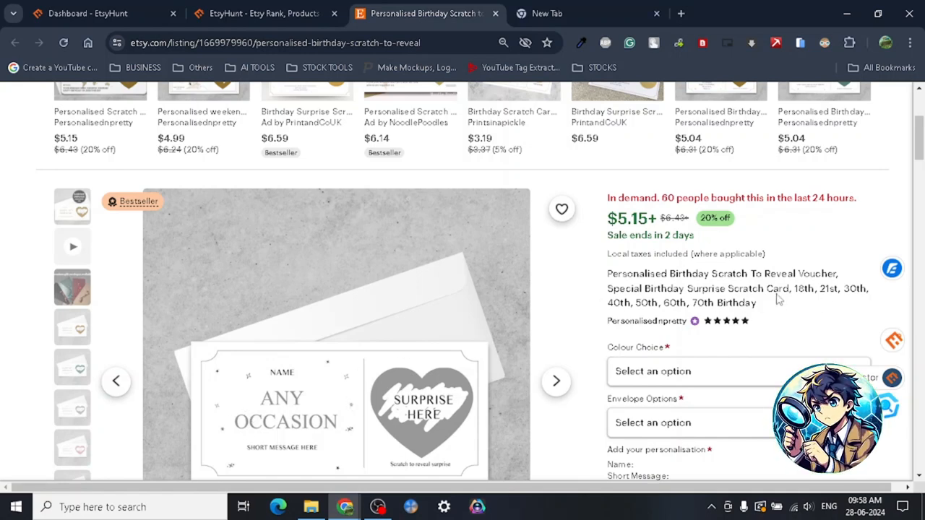
mouse_move(401, 353)
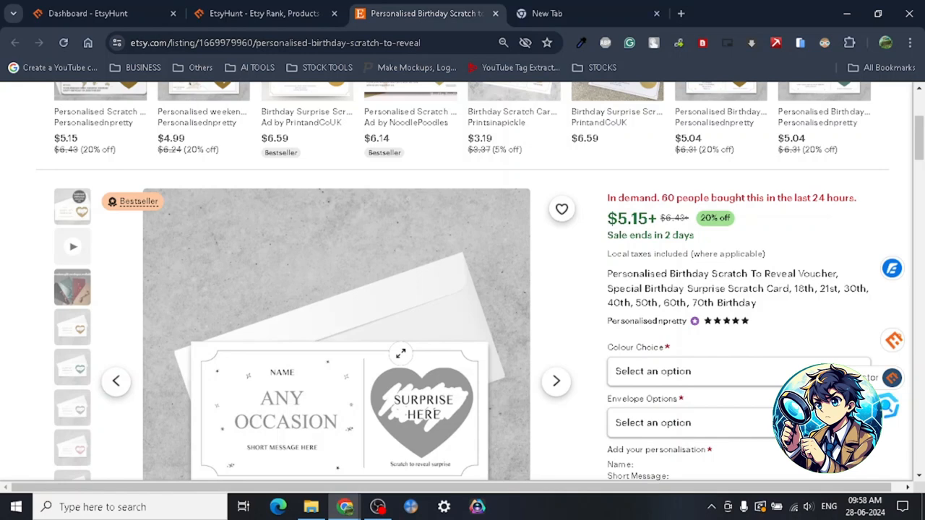
Revisit the listing's EtsyHunt panel with its 14.22% review ratio and United Kingdom shipping.
scroll("down", 3)
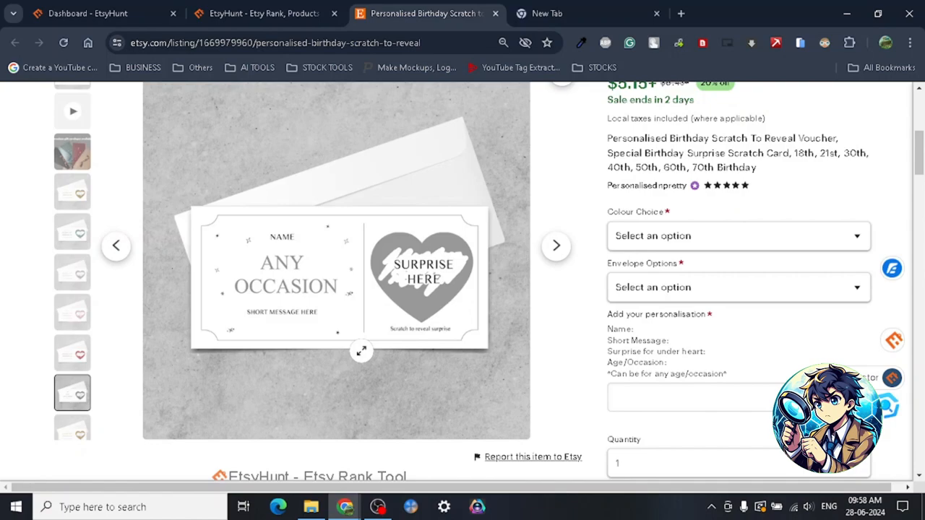
mouse_move(649, 263)
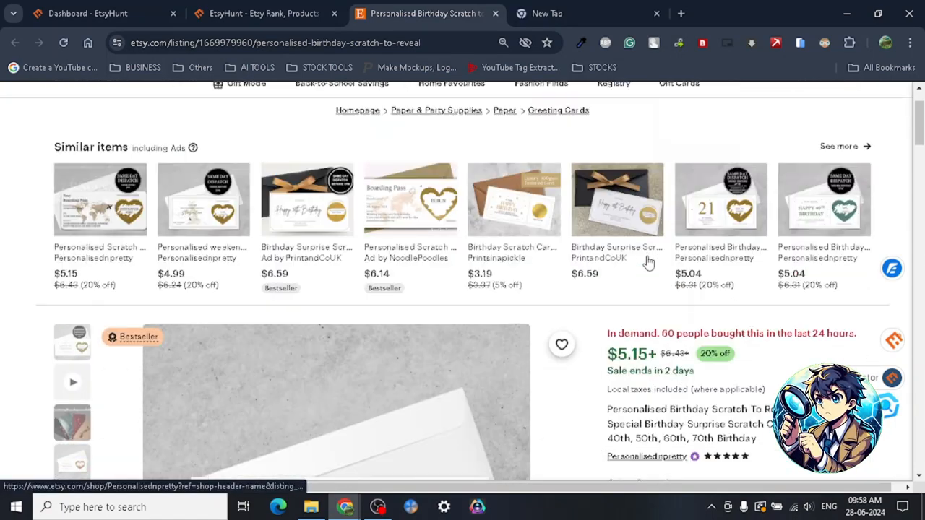
scroll("down", 3)
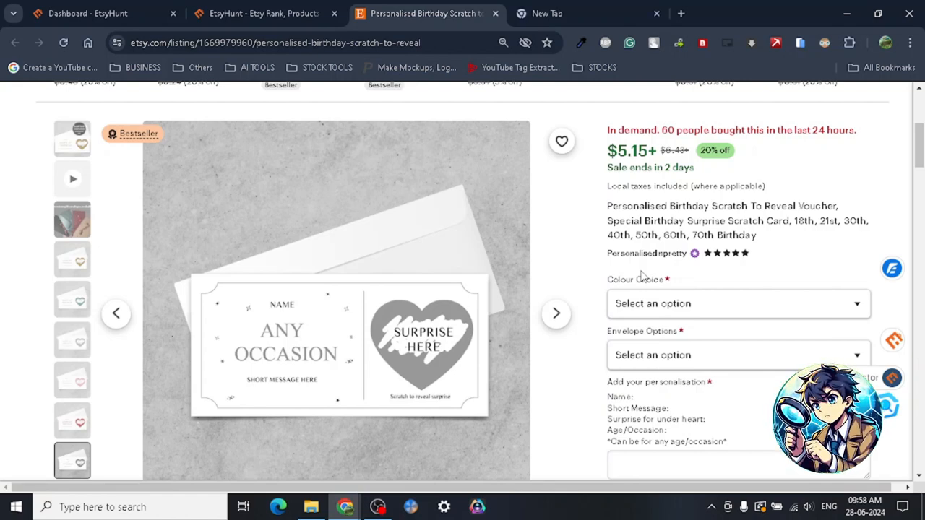
mouse_move(423, 280)
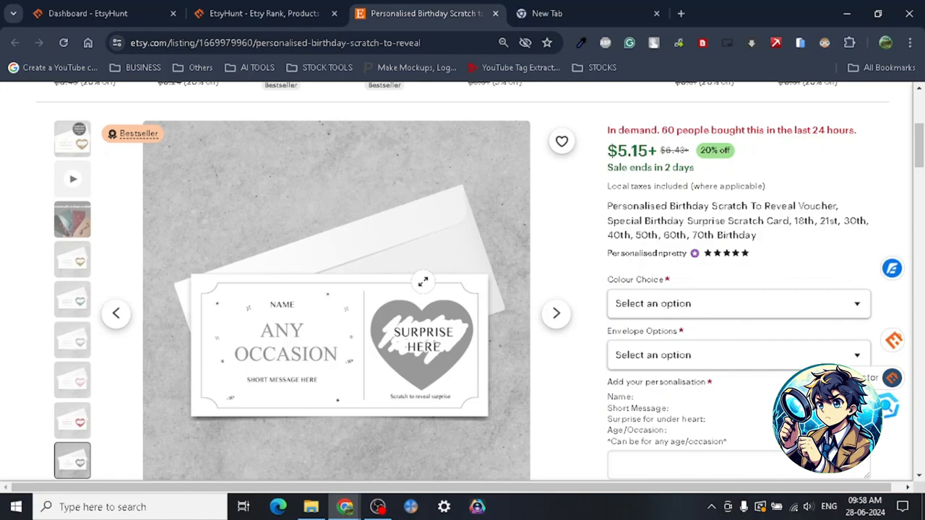
mouse_move(622, 264)
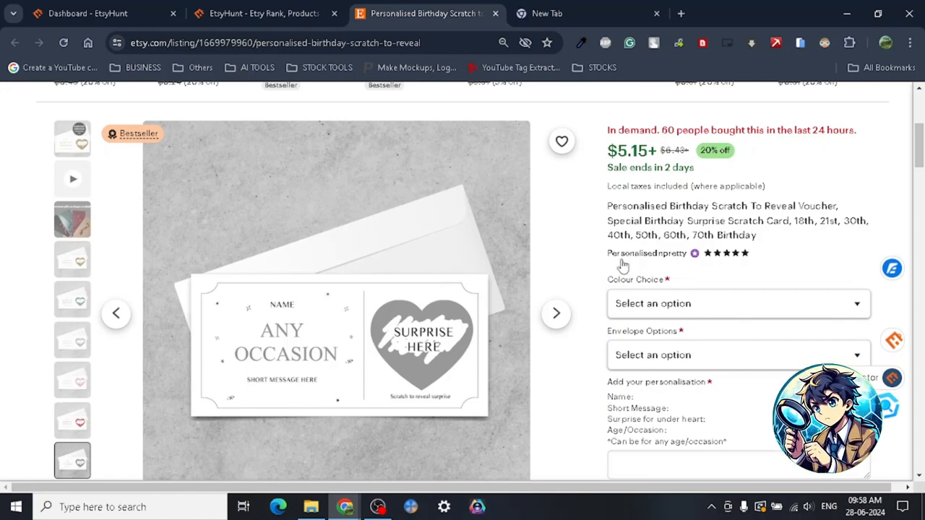
scroll("down", 3)
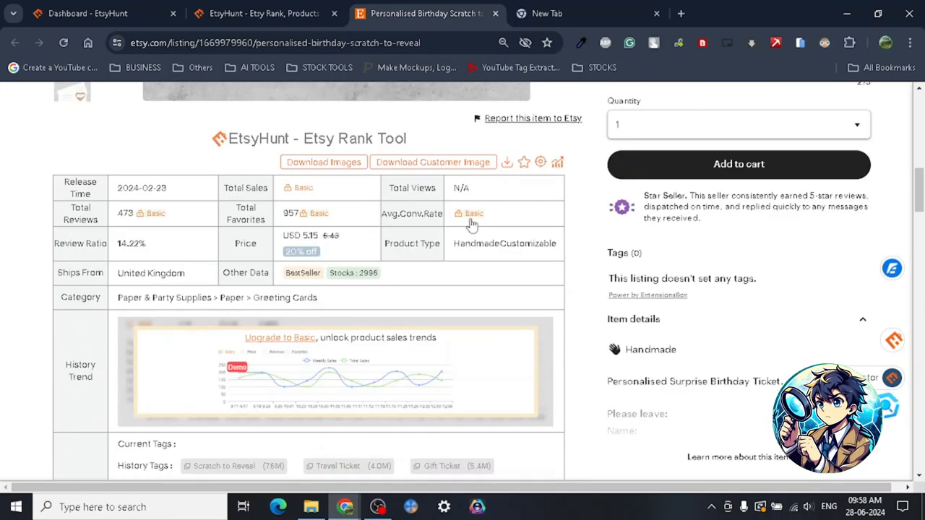
mouse_move(55, 359)
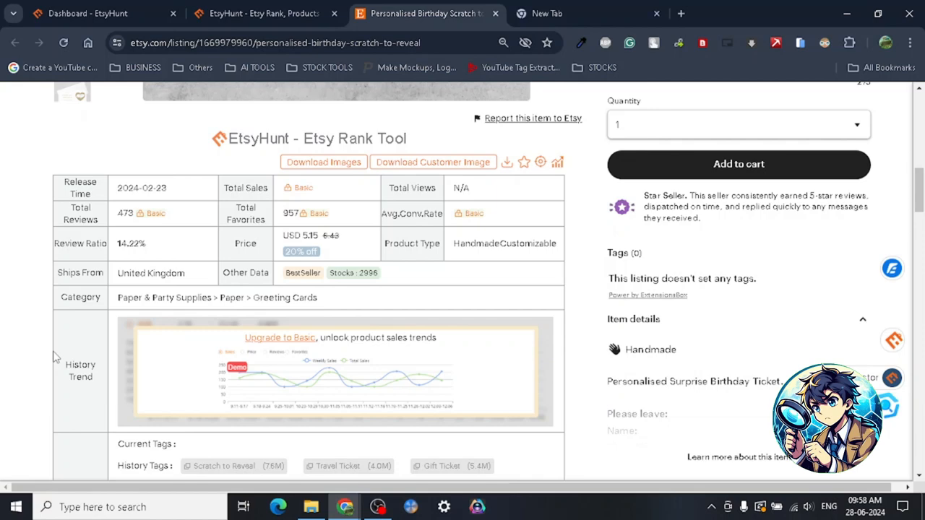
mouse_move(20, 345)
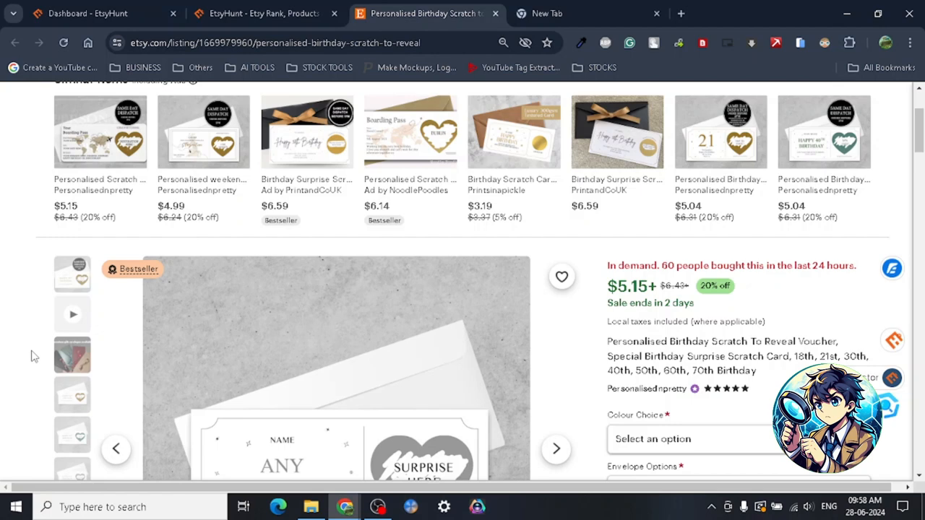
scroll("down", 3)
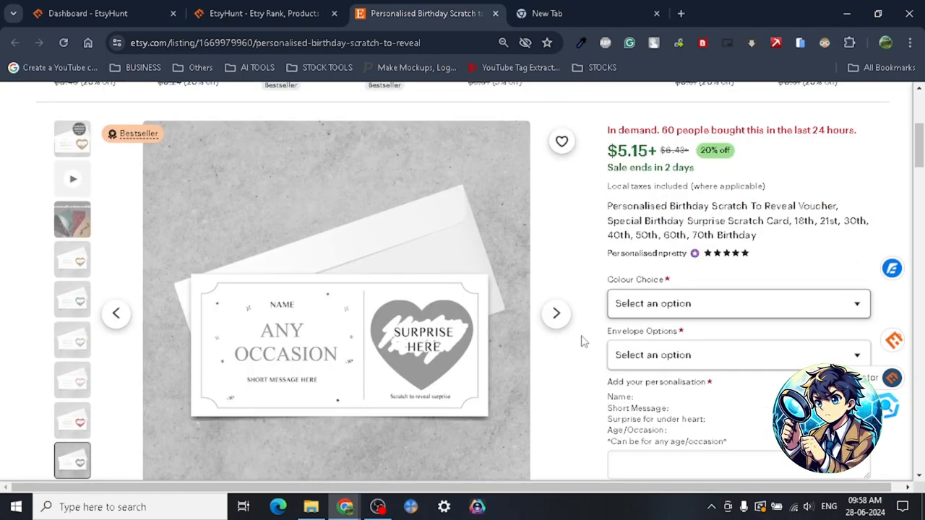
mouse_move(500, 344)
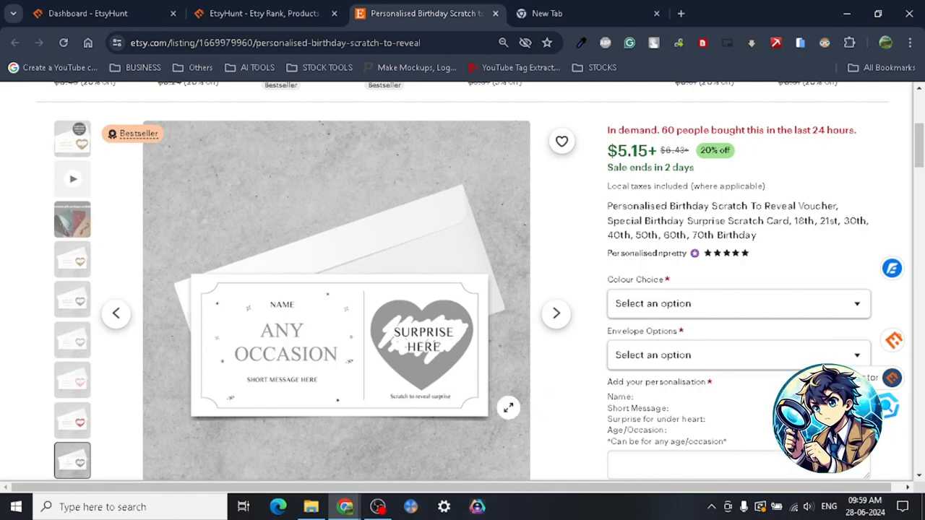
Scroll around the listing to the personalisation box asking for name, message and age.
scroll("down", 3)
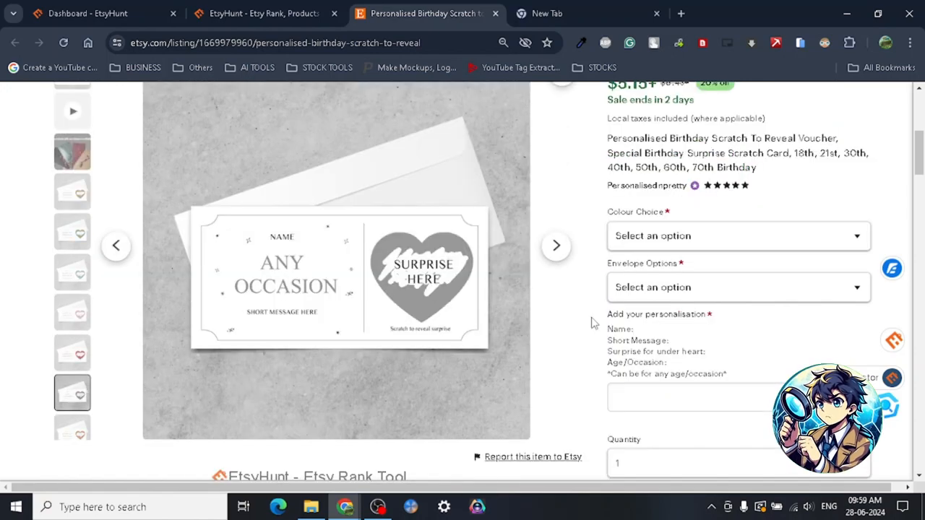
scroll("down", 3)
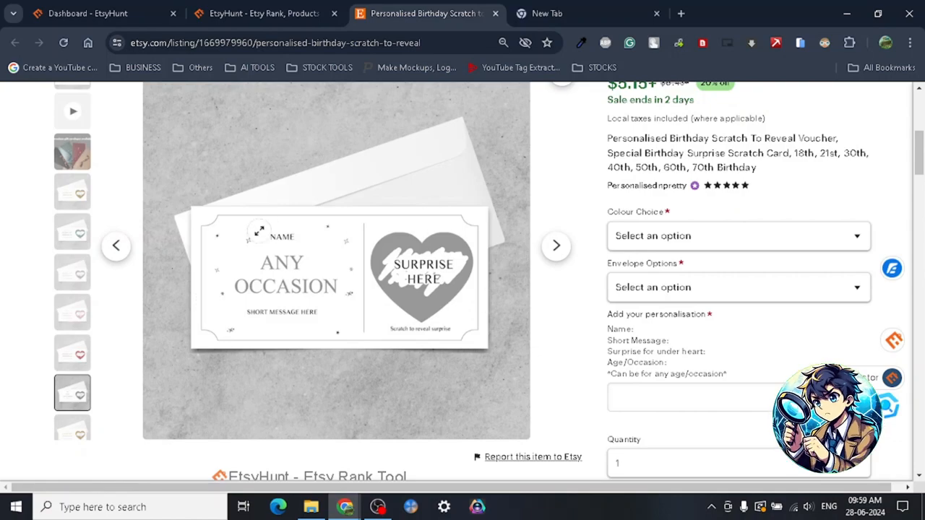
mouse_move(571, 322)
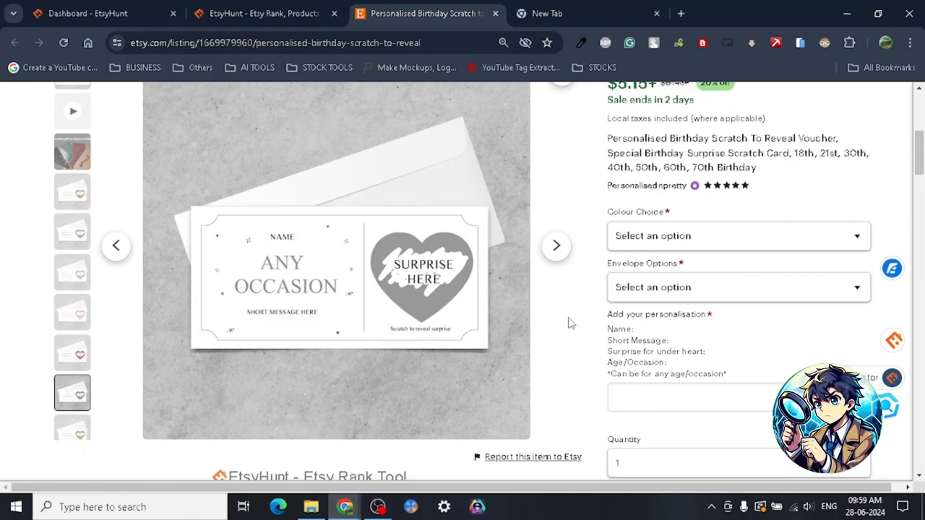
scroll("down", 3)
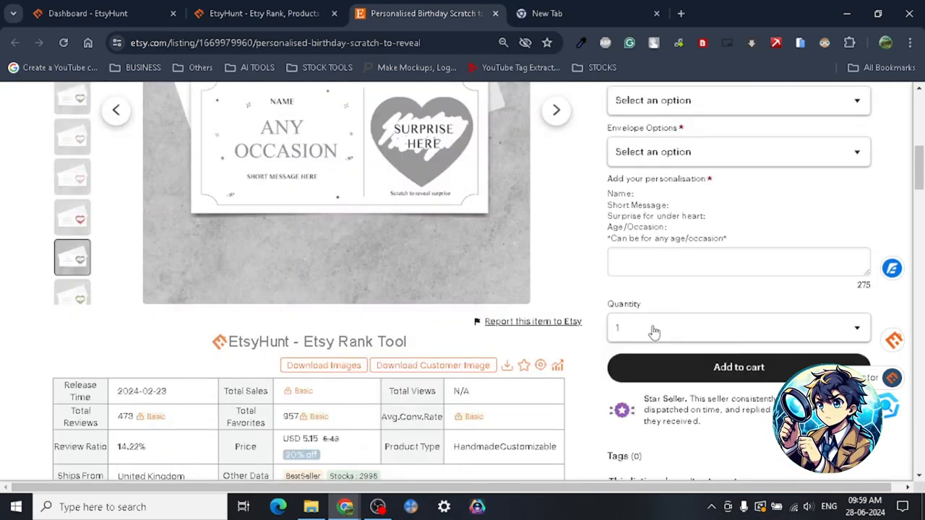
scroll("up", 3)
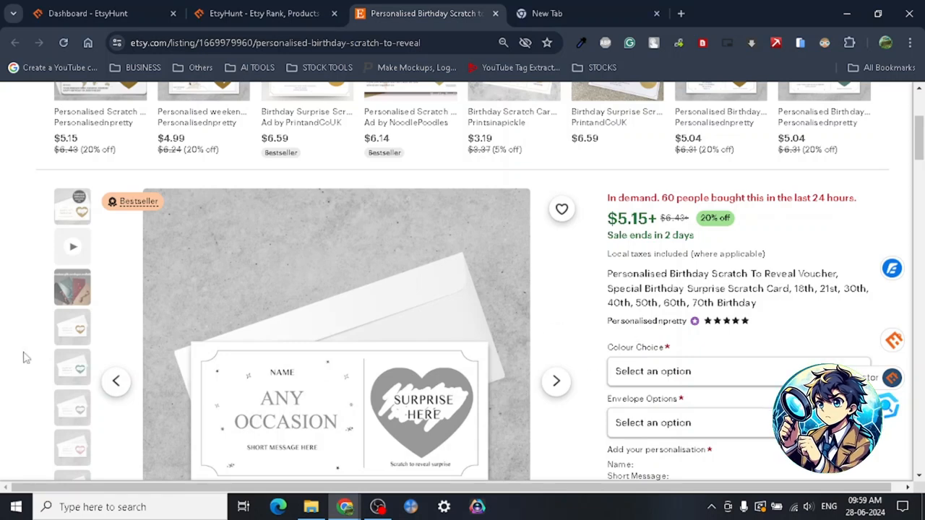
mouse_move(333, 417)
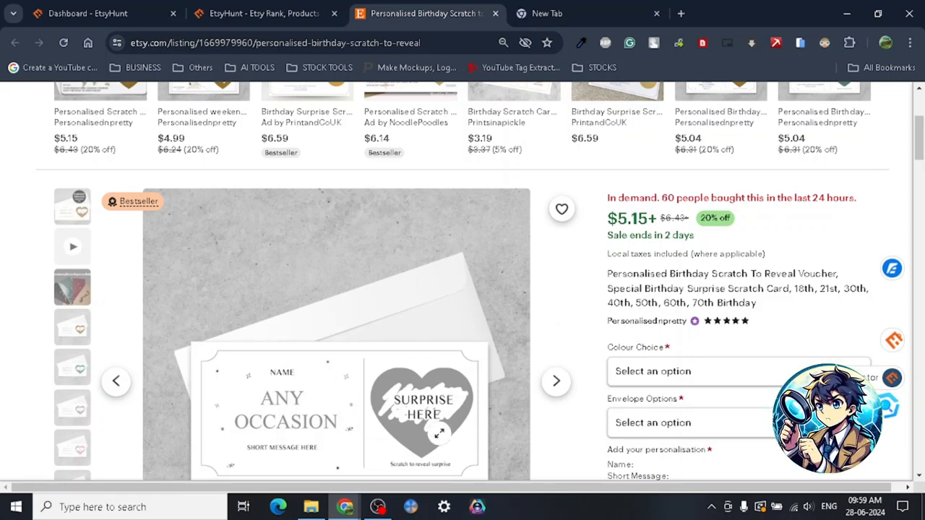
scroll("down", 3)
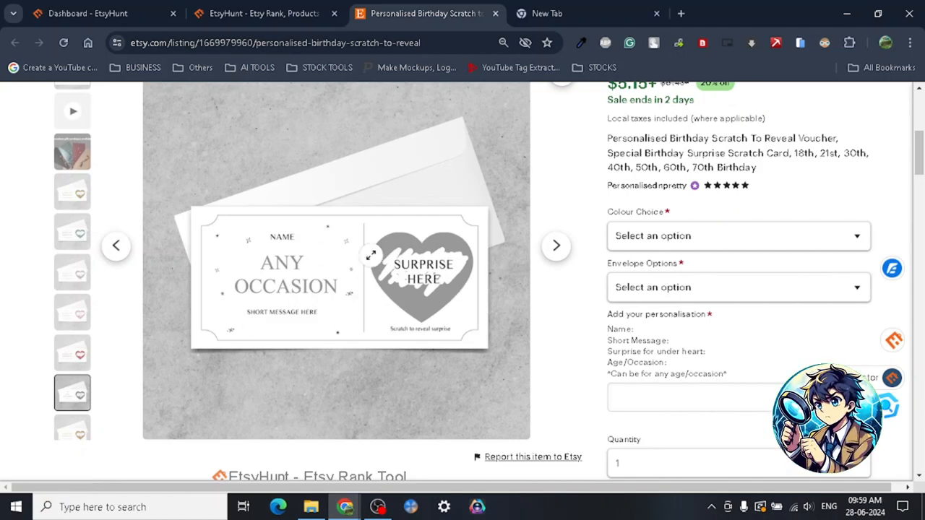
scroll("up", 3)
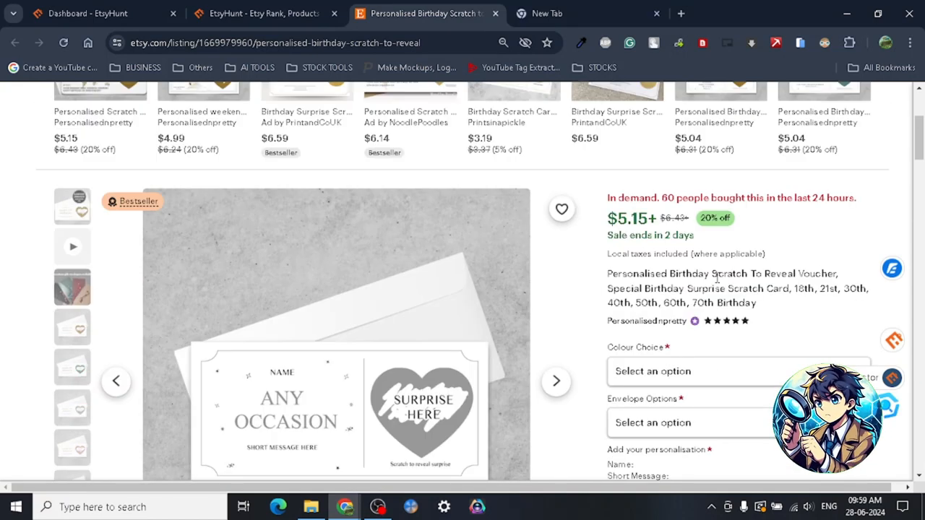
scroll("down", 3)
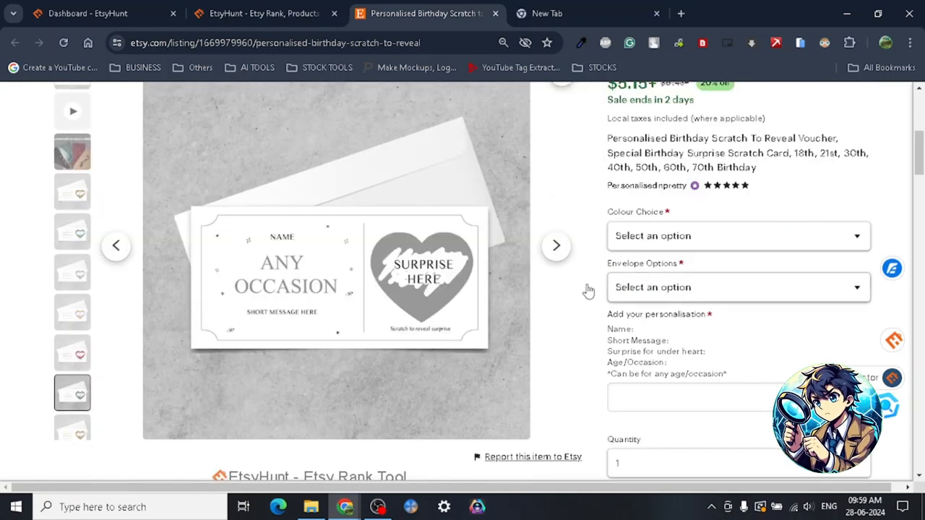
mouse_move(428, 291)
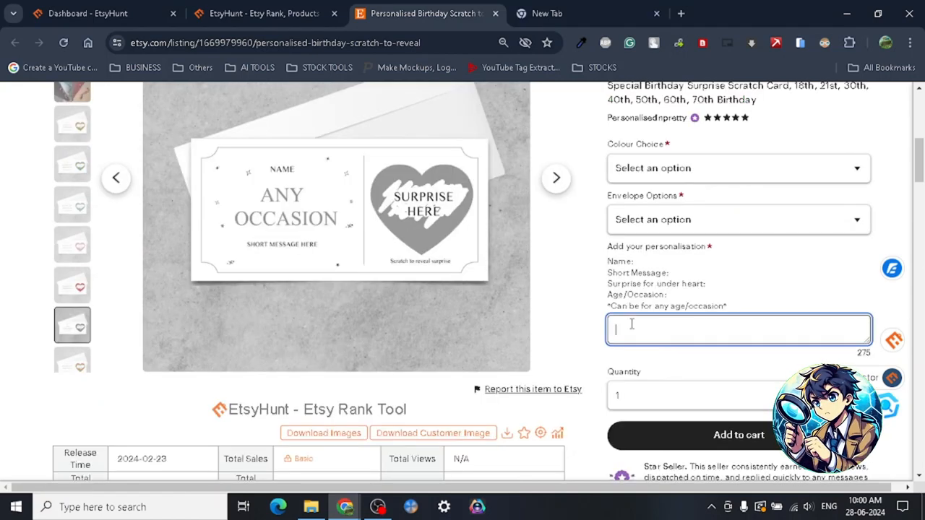
mouse_move(725, 336)
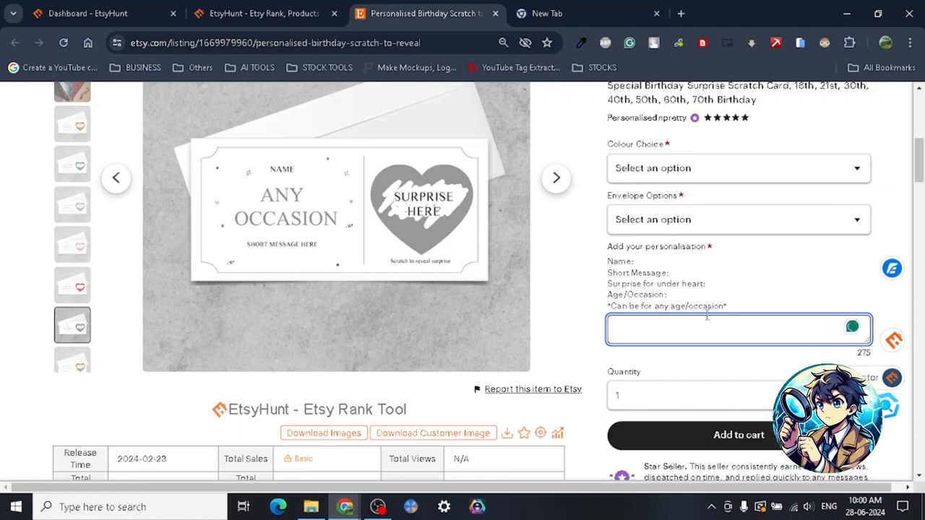
scroll("up", 3)
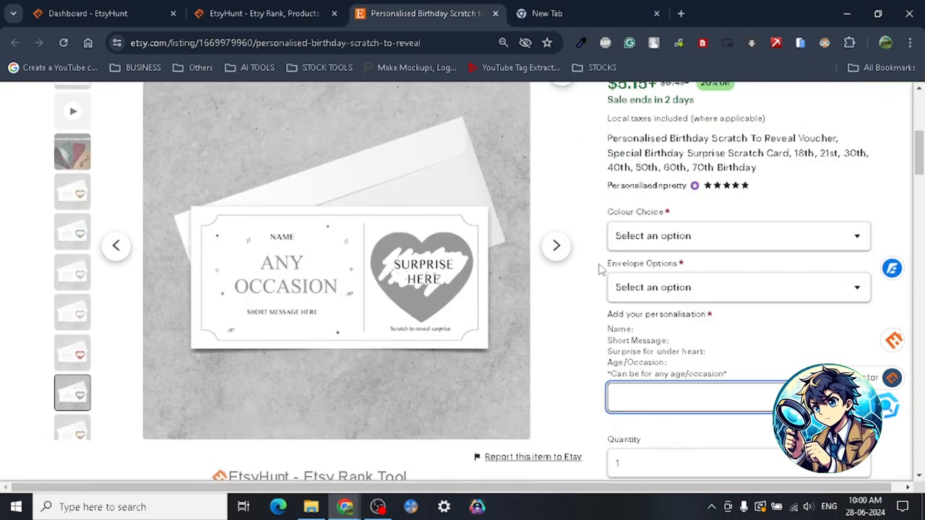
scroll("down", 3)
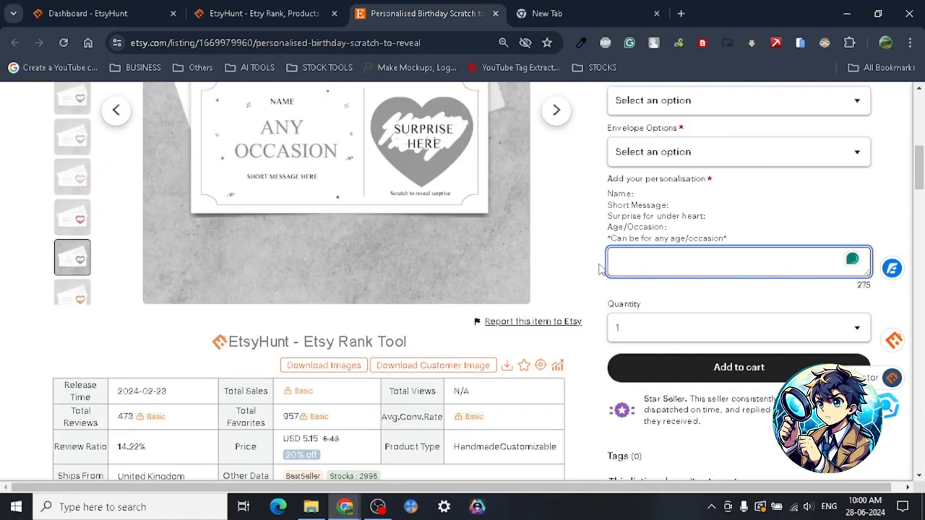
scroll("down", 3)
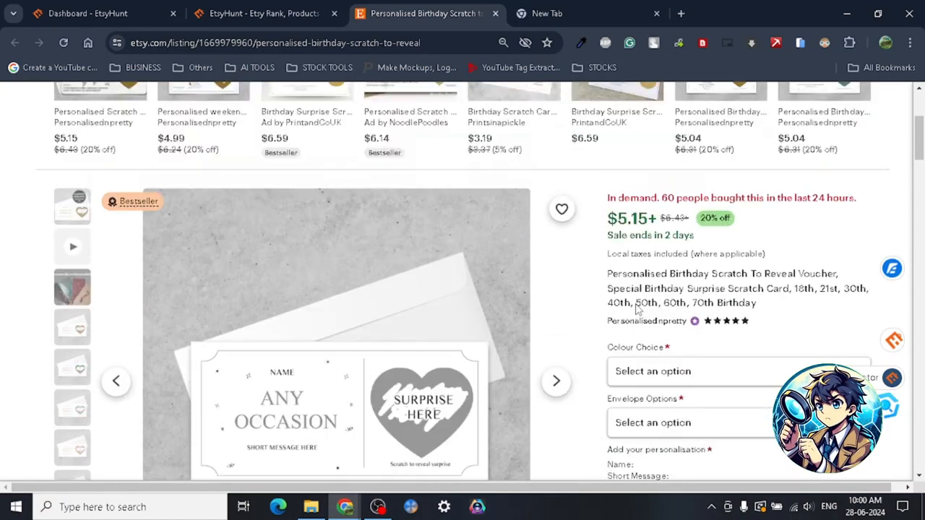
scroll("down", 3)
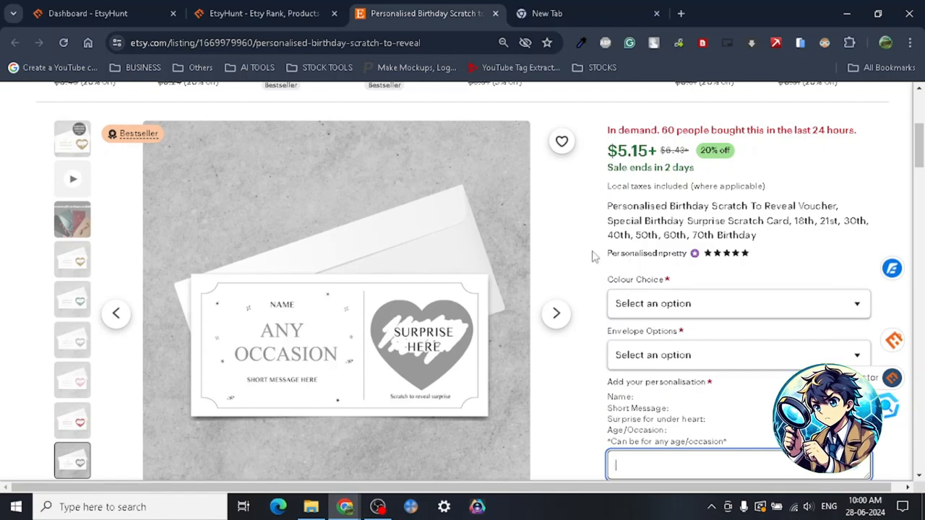
mouse_move(596, 266)
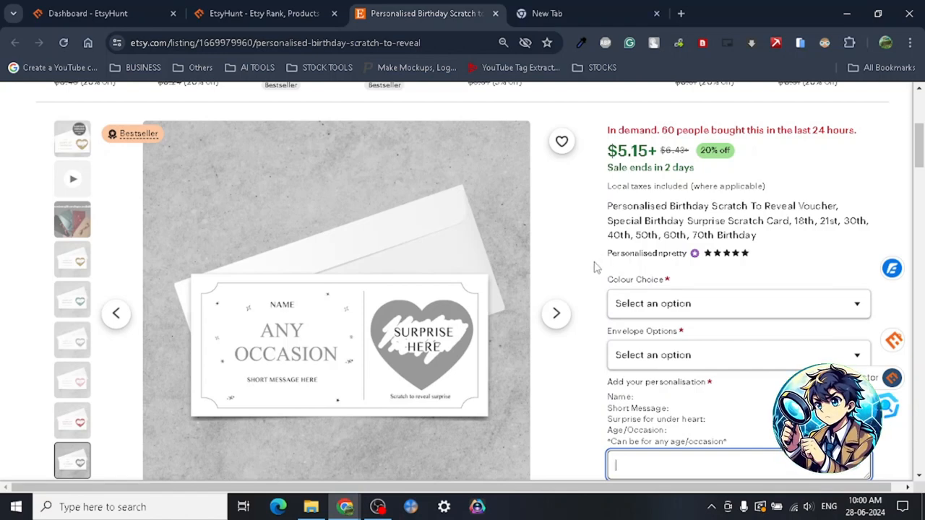